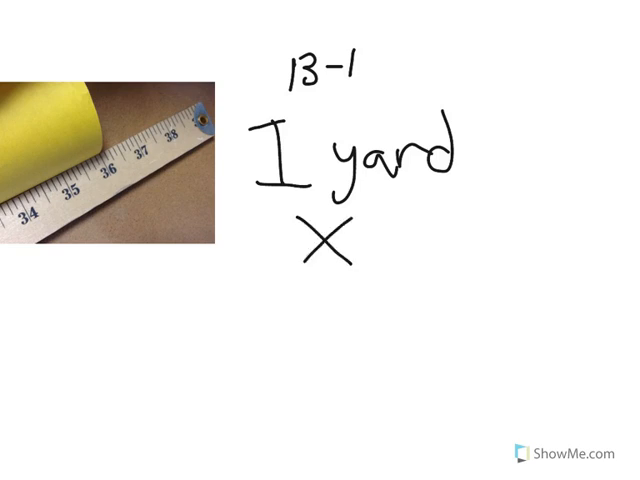
# Step: Write '3 ft.' on the whiteboard beside the tape-measure photo
pyautogui.write('3=feet')
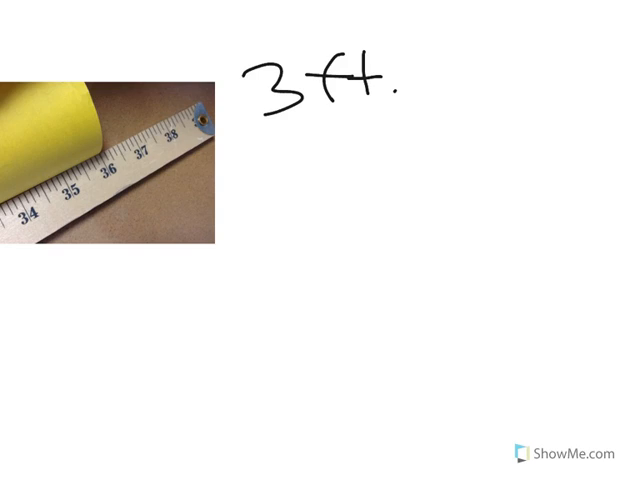
# Step: Finish '3 ft.', write '×12' beneath it, then the equation '3×12=36'
pyautogui.moveTo(285, 152); pyautogui.dragTo(345, 190)
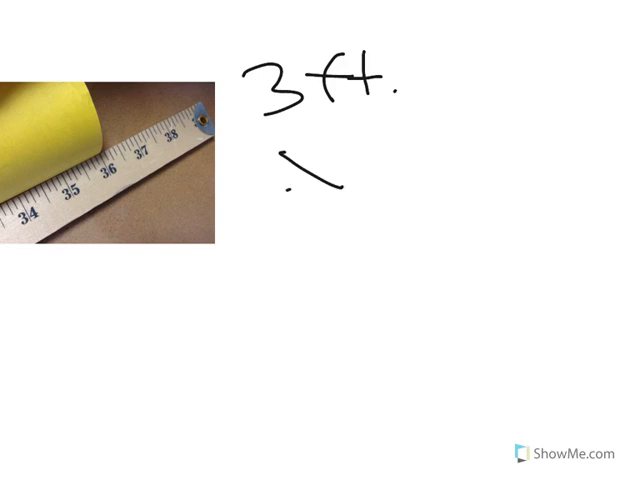
pyautogui.write('x2')
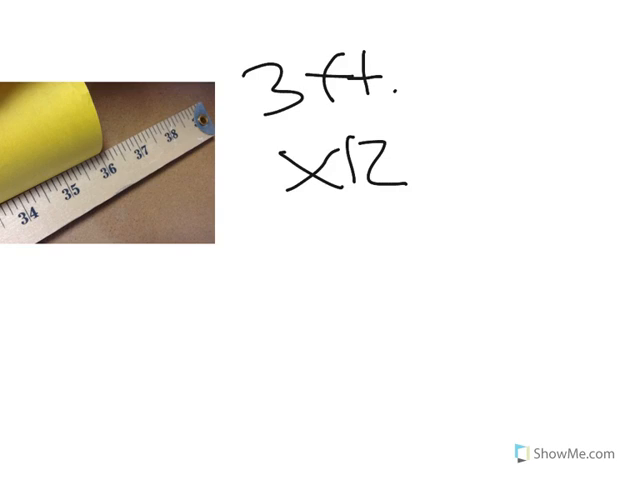
pyautogui.moveTo(248, 215); pyautogui.dragTo(258, 260)
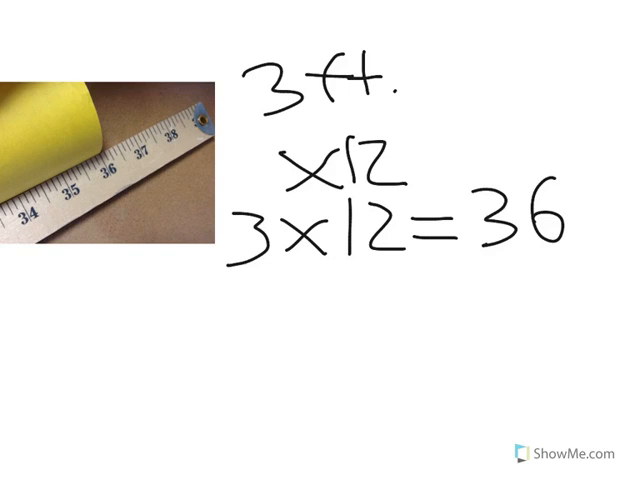
# Step: Handwrite '36 inches' below the photo on the left
pyautogui.moveTo(25, 290); pyautogui.dragTo(60, 345)
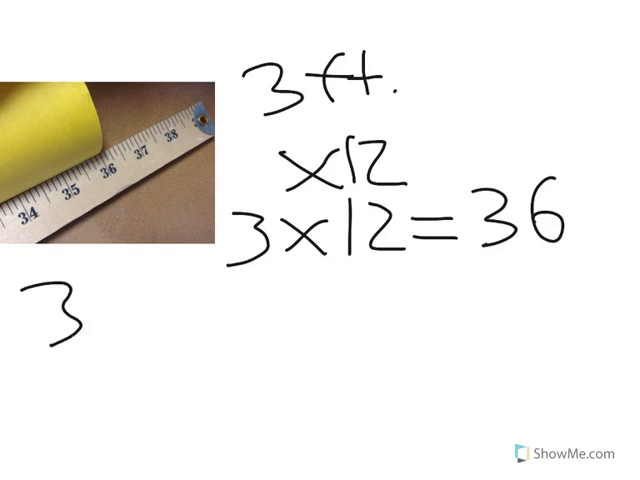
pyautogui.write('36in')
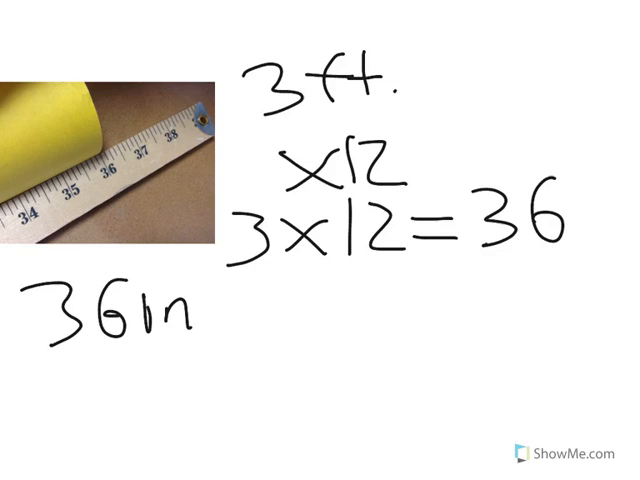
pyautogui.write('ches')
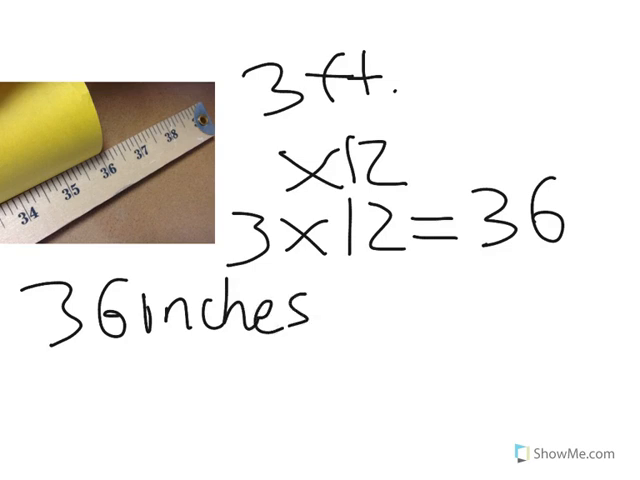